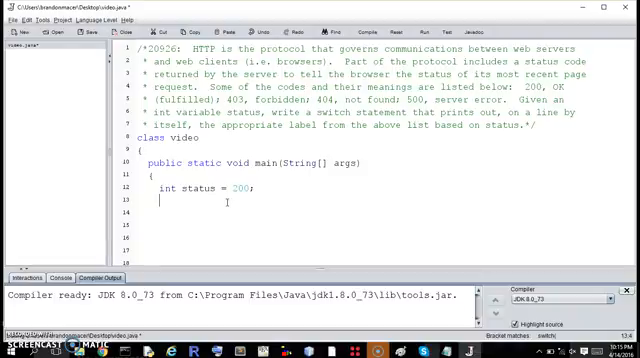
Start typing the switch keyword, then erase the unfinished line
text(sw)
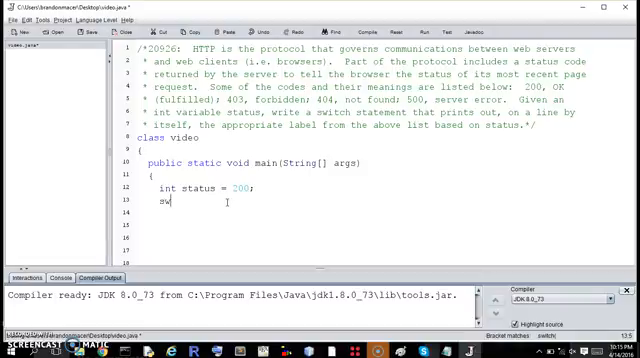
text(itch()
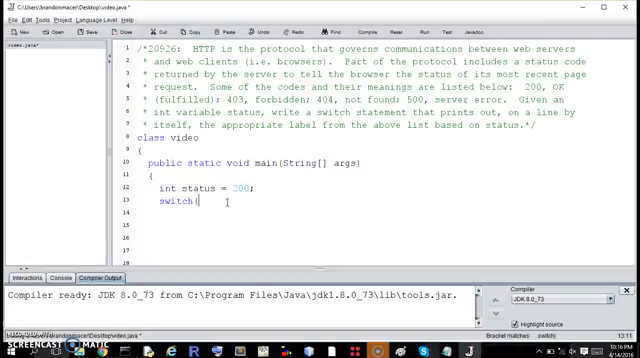
key(backspace)
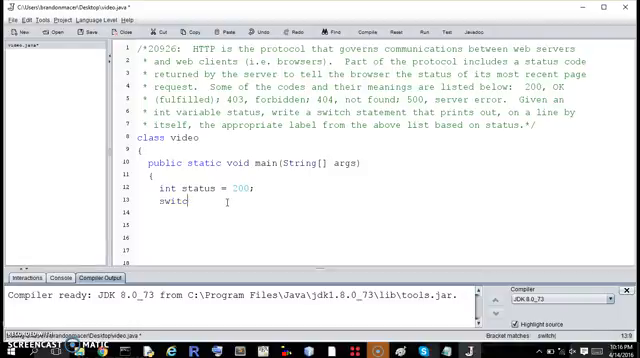
key(BackSpace)
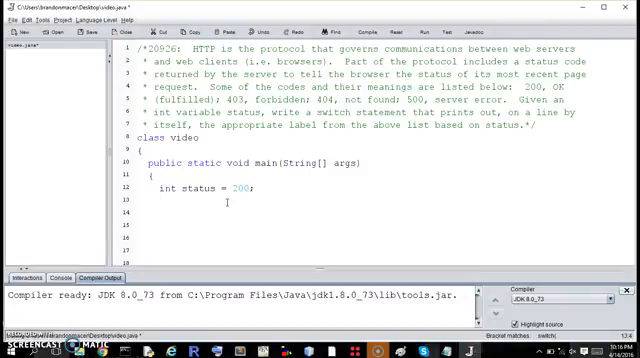
Type a demonstration if (x>3) / else if example, then delete it
text(if(x>)
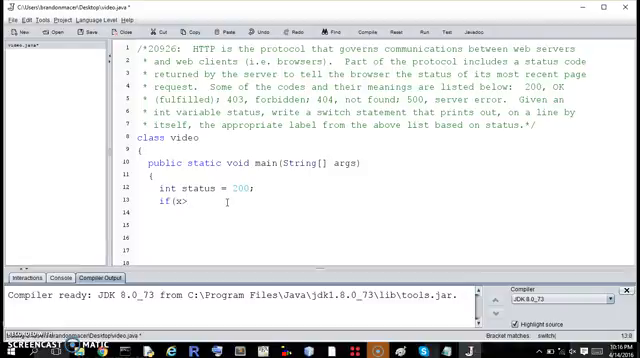
text(>3))
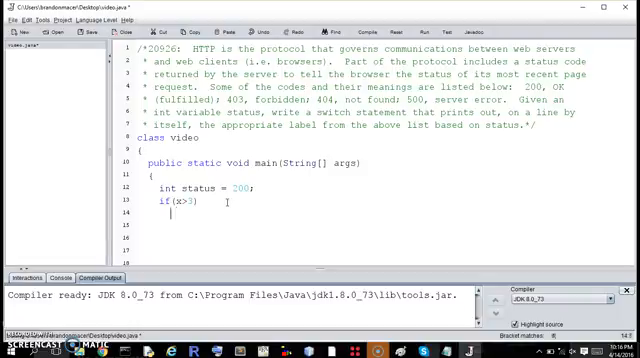
text(else)
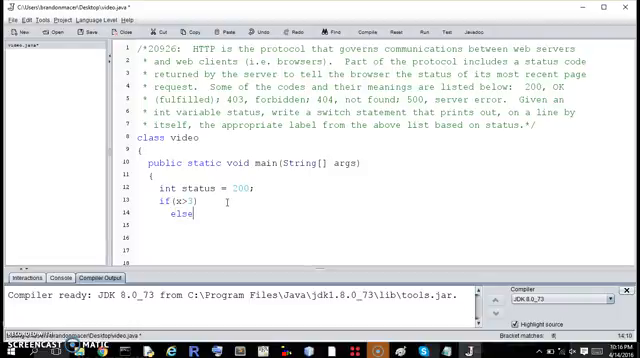
key(Backspace)
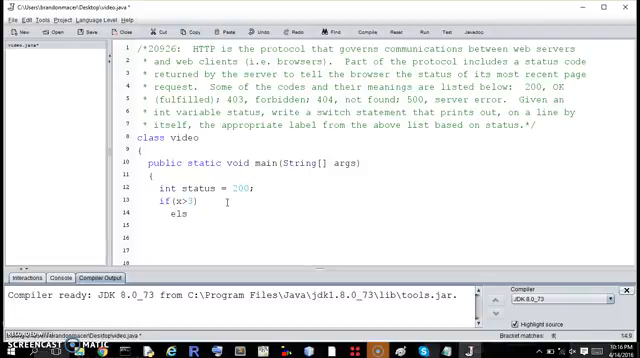
text(e if)
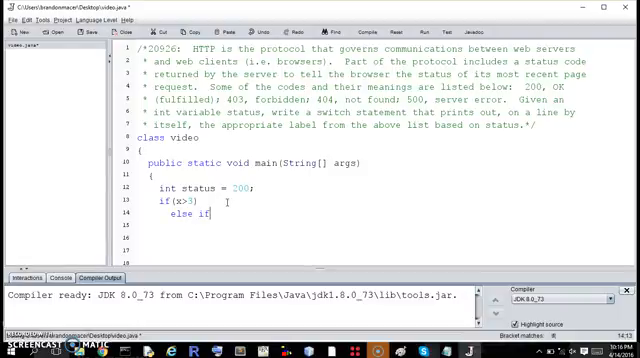
text(())
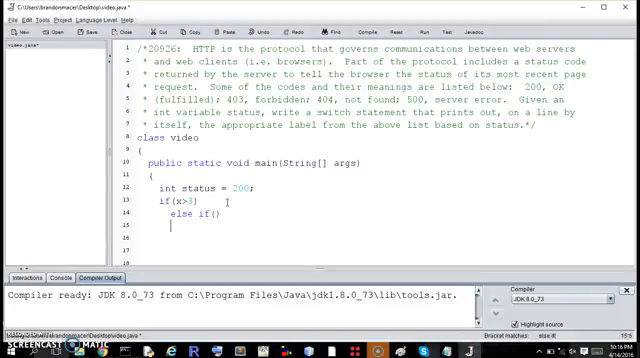
text(else if())
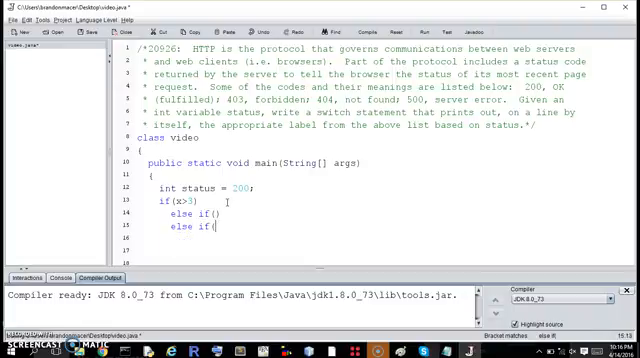
key(BackSpace)
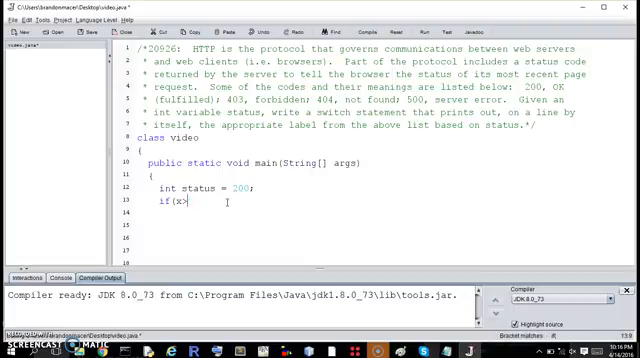
key(BackSpace)
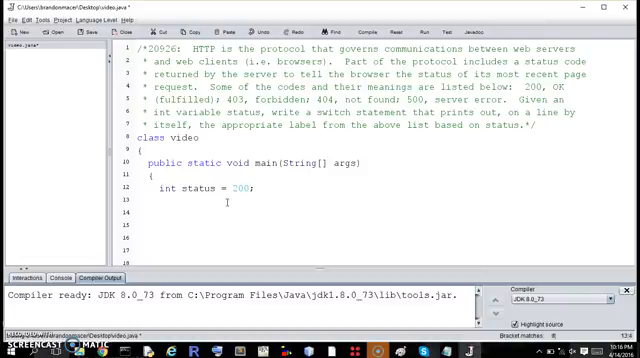
Write switch(status) with an opening brace and a first case label
text(s)
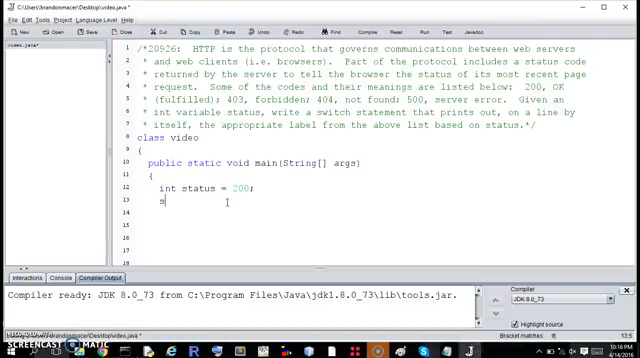
text(witch(status)
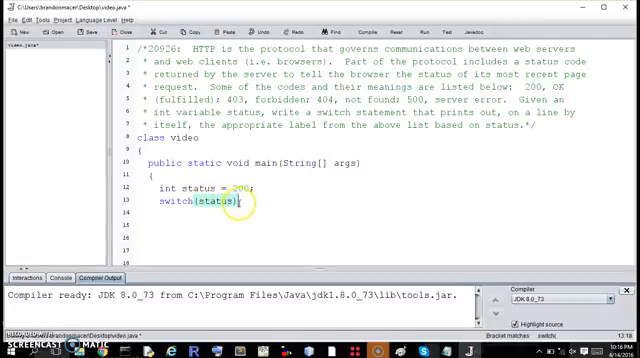
text({)
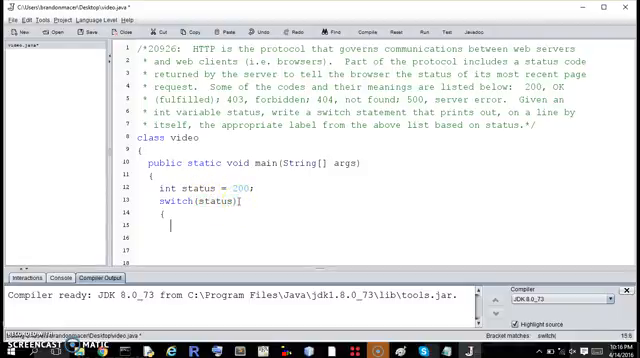
text(case)
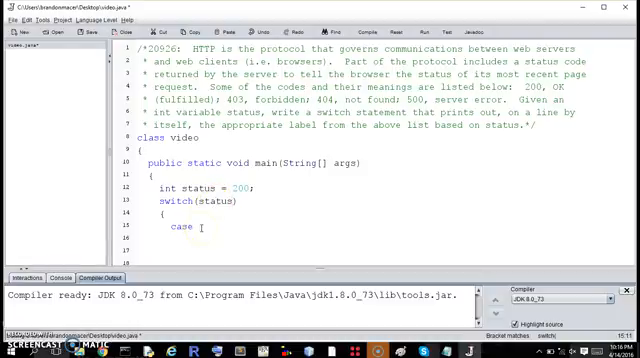
text(500:)
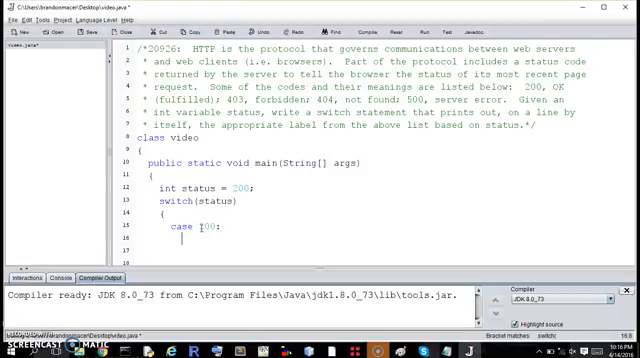
Add System.out.println("OK (fulfilled)"); under case 200
text(System.)
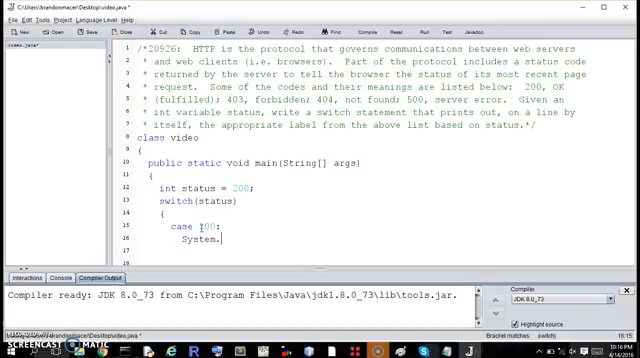
text(.out.println)
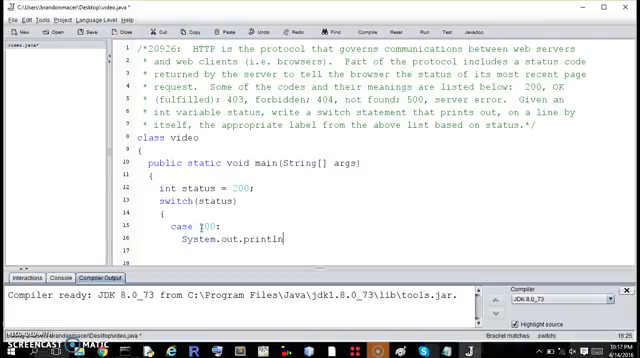
text("O)
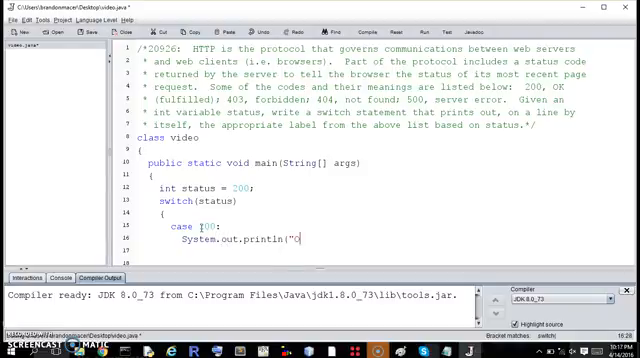
text(K (ful)
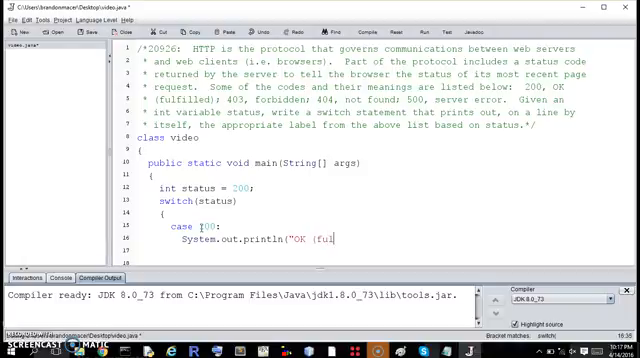
text(filled)
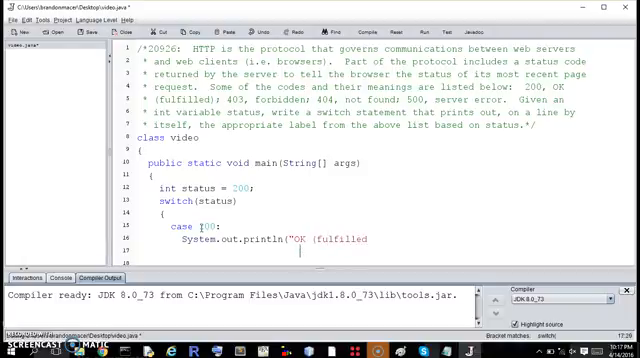
text())
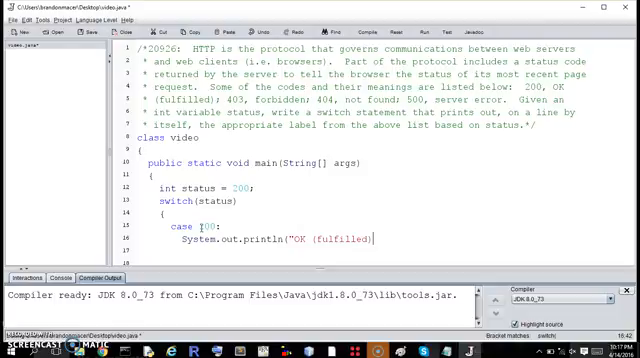
text(");)
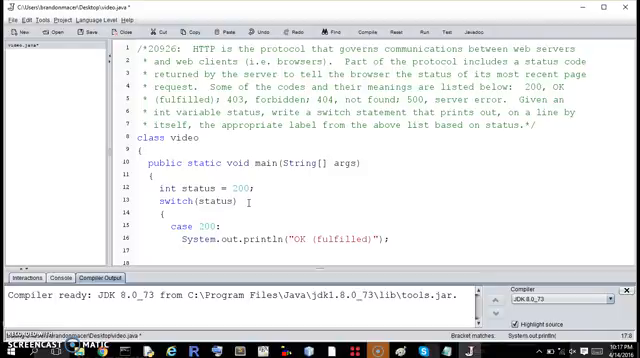
End case 200 with break and add case 403 printing "forbidden"
text(break;)
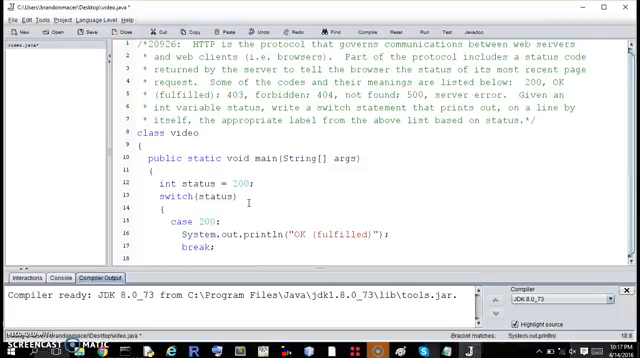
text(cas)
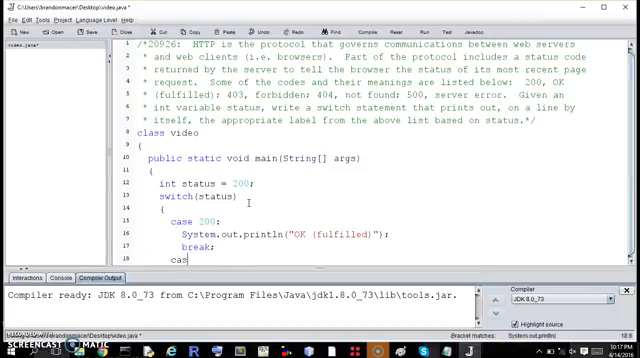
text(e)
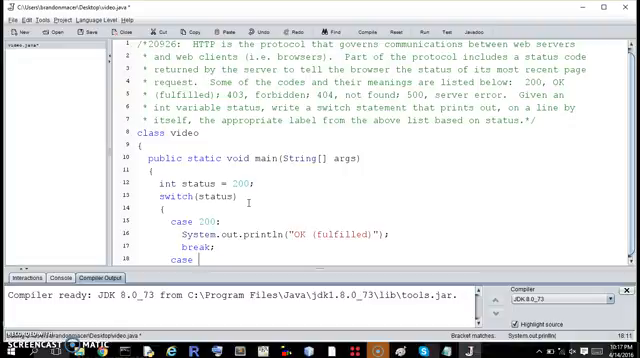
text(403:)
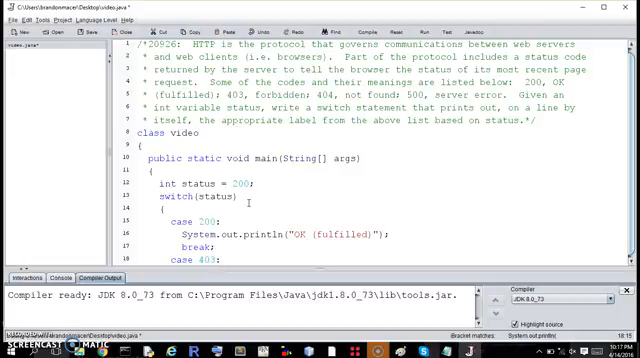
scroll(down, 3)
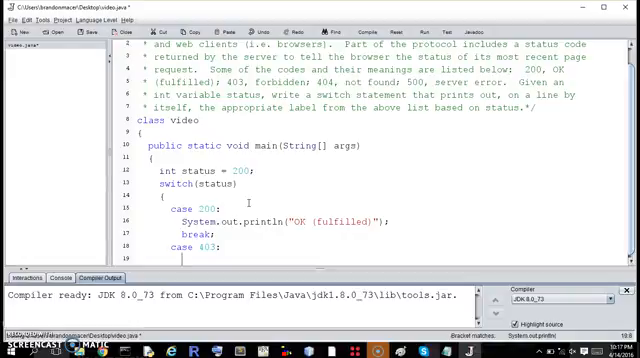
text(System.out.println(")
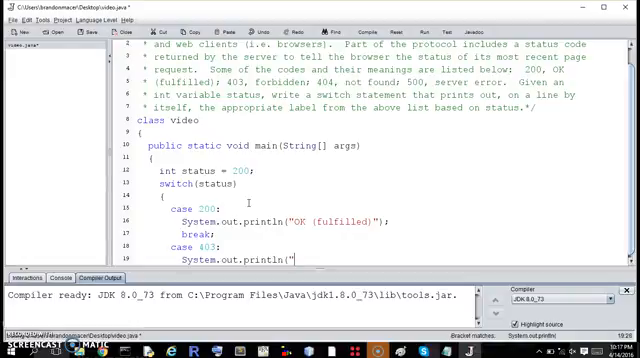
text(forbidden)
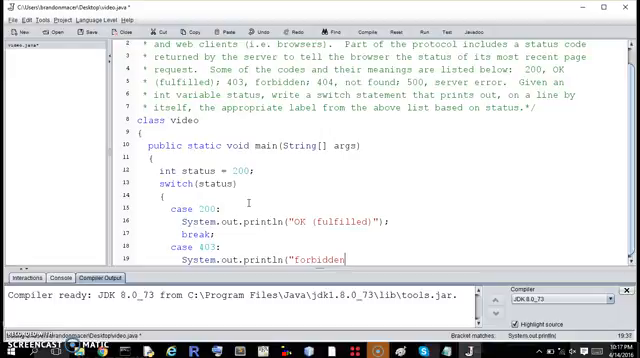
text(");)
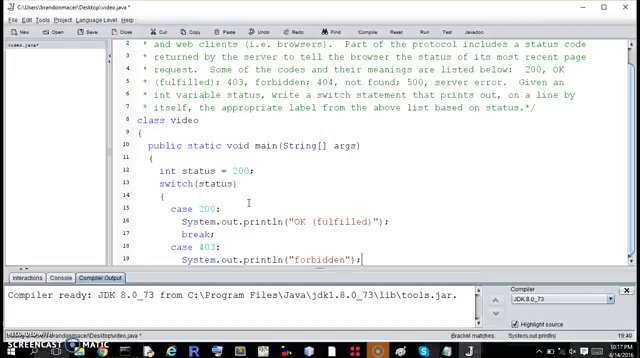
Add case 404 with a println for "not found"
scroll(down, 3)
text(c)
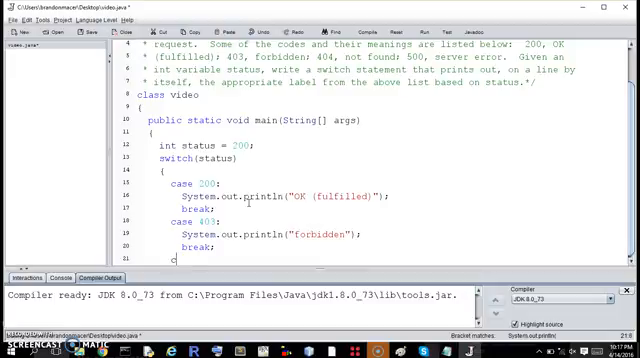
text(ase)
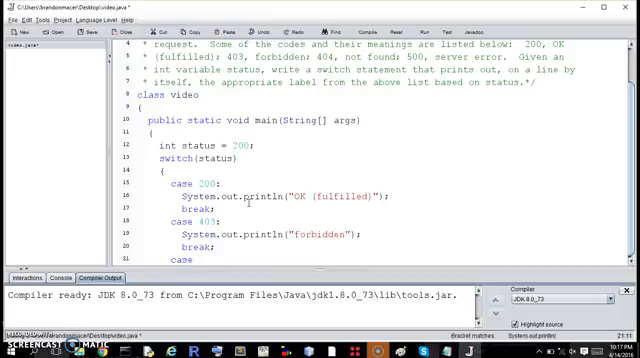
scroll(down, 3)
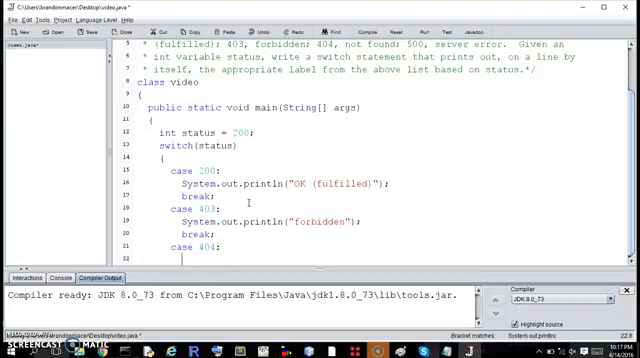
text(System.out.println(")
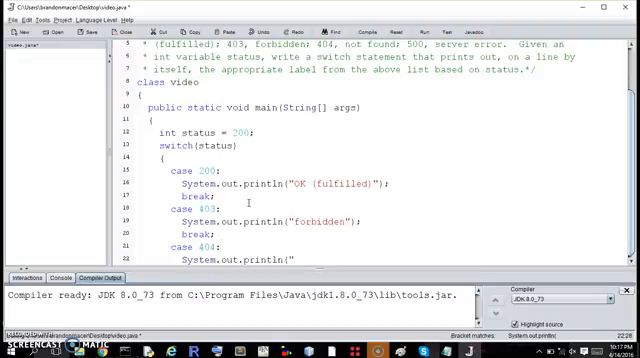
text(not found");)
text(case 500:)
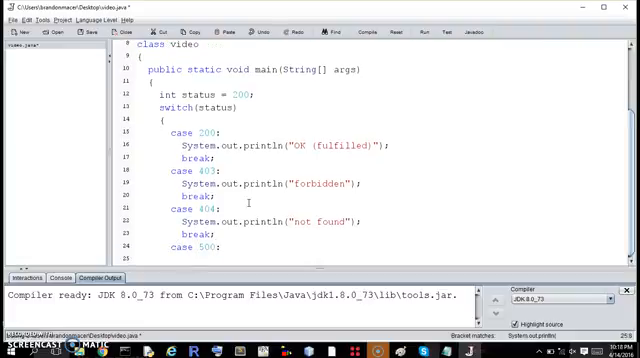
Add System.out.println("server error"); under case 500
text(System.out.println(")
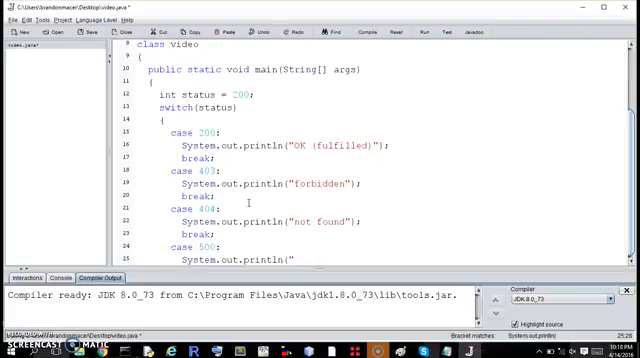
text(server error)
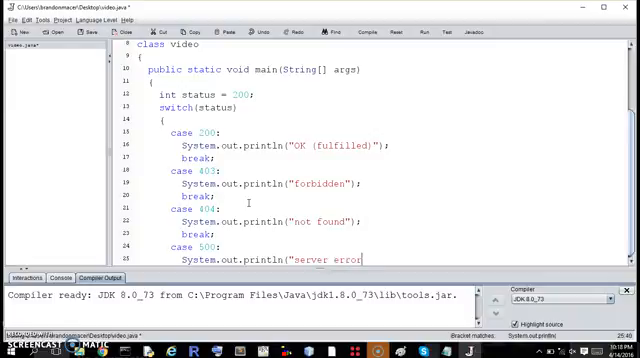
text(");)
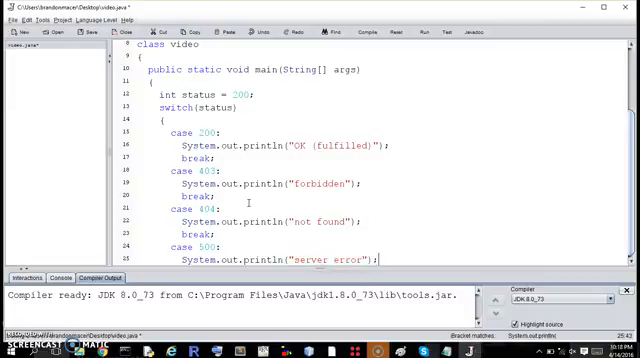
scroll(down, 3)
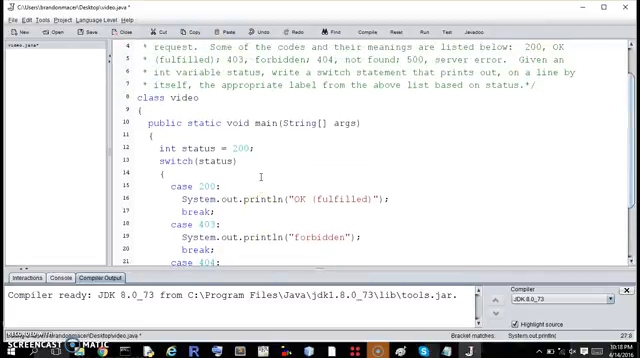
Add a default: case printing "unknown code" at the end of the switch
scroll(down, 3)
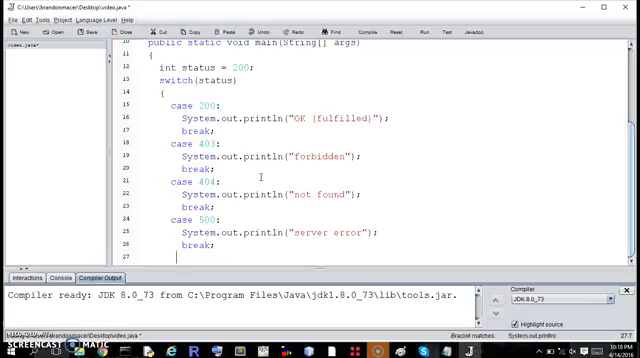
text(defaul)
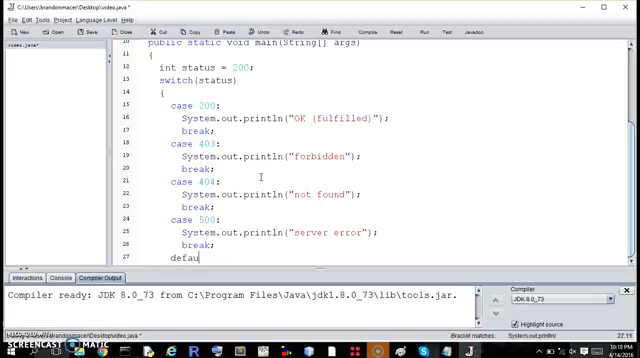
text(lt:)
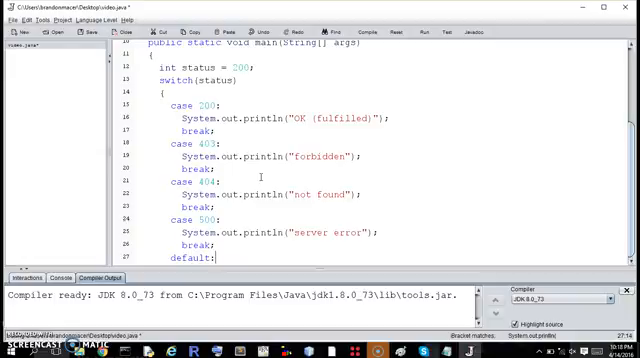
scroll(down, 3)
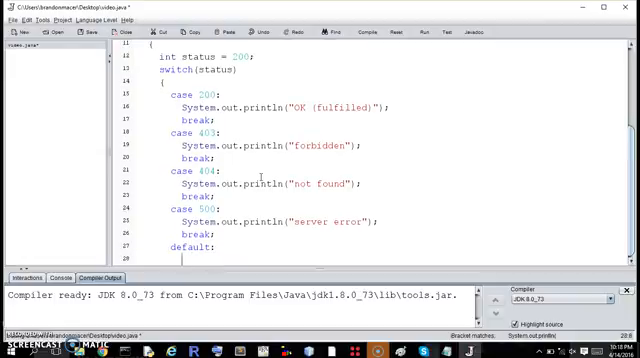
text(System.out.println(")
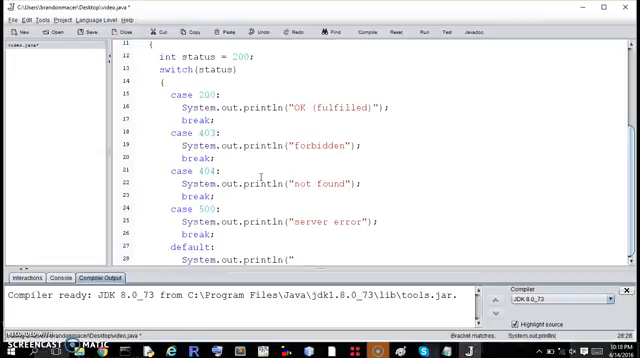
text(unkn)
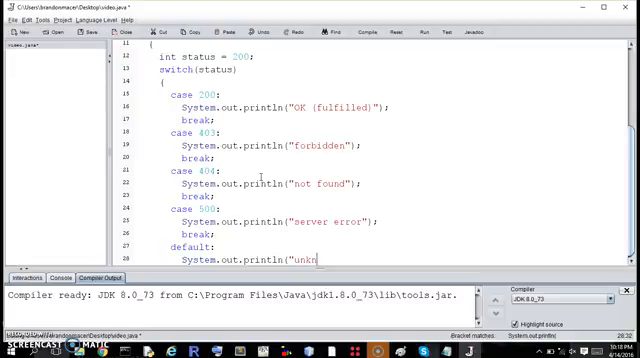
text(own)
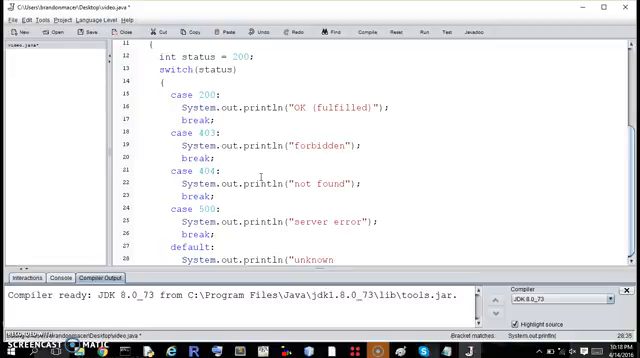
text(code");)
text(break;)
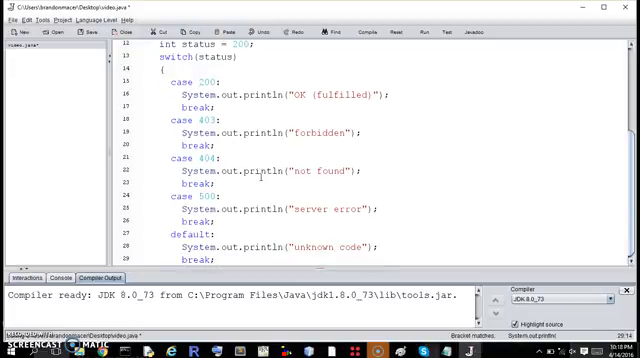
scroll(down, 3)
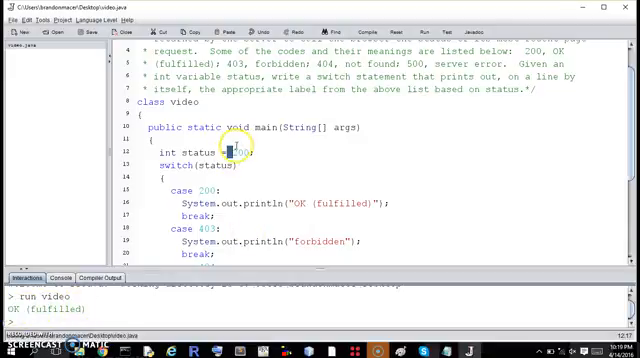
Change the status value to a 40x code
text(403)
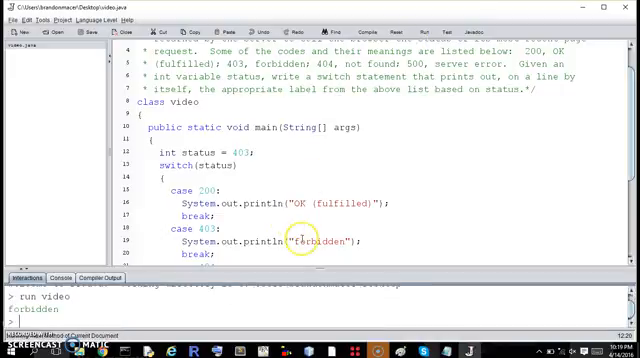
scroll(down, 3)
text(501)
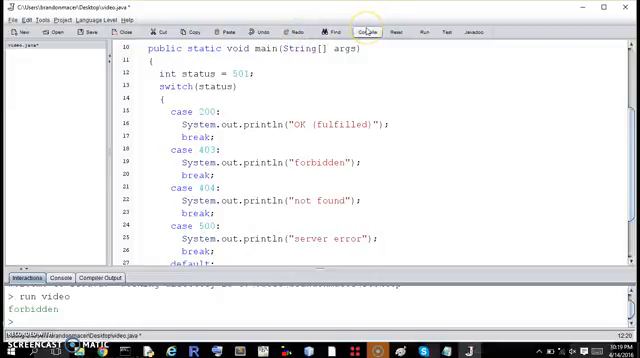
Compile and run video with status 501 to get "unknown code"
click(369, 30)
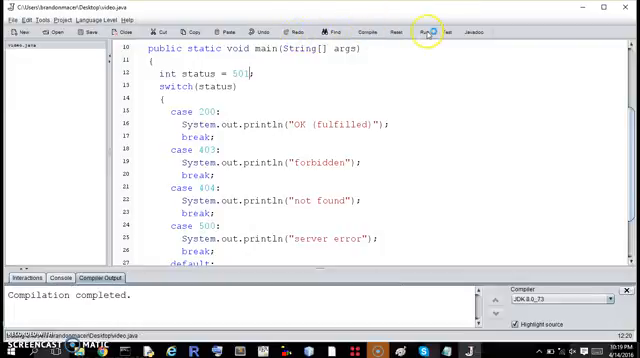
scroll(down, 3)
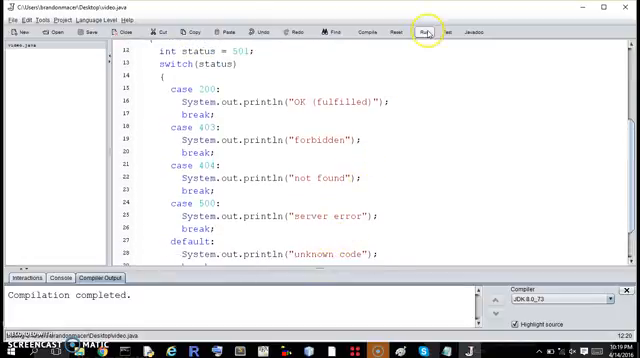
click(426, 33)
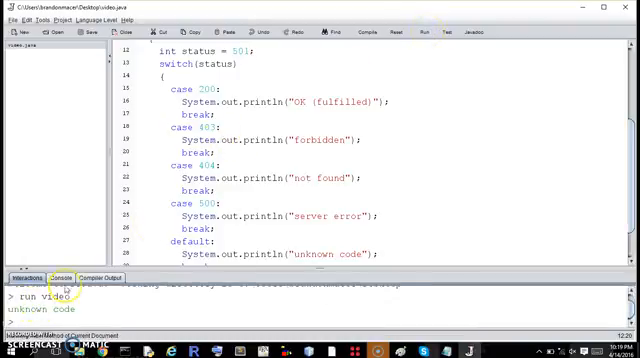
scroll(down, 3)
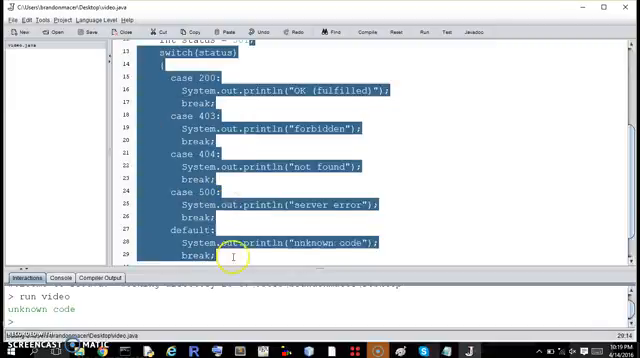
scroll(down, 3)
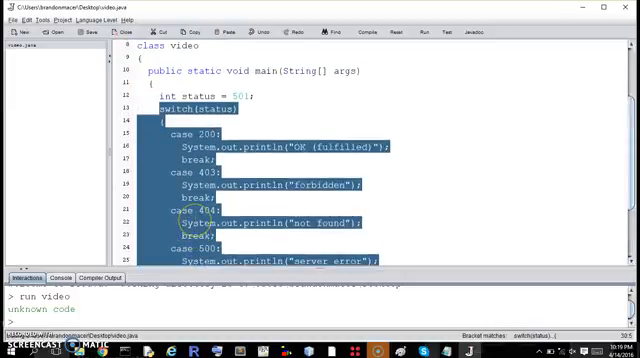
scroll(down, 3)
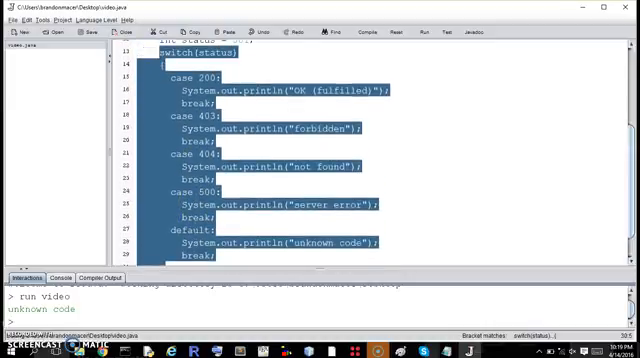